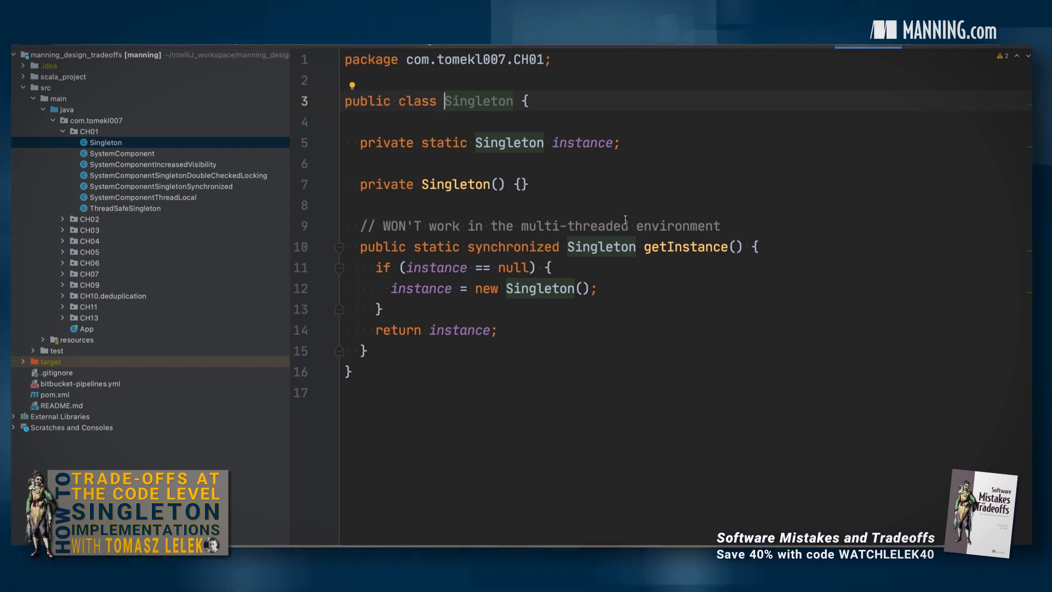
Highlight the synchronized getInstance method, then open SystemComponentSingletonSynchronized
{"action": "triple_click", "coordinate": [436, 184]}
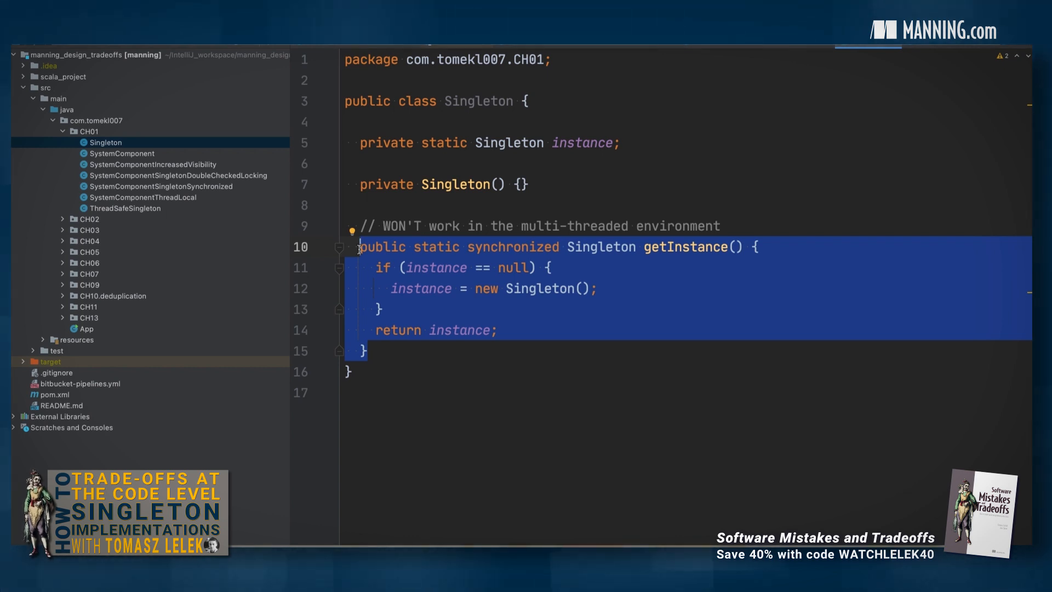
{"action": "left_click", "coordinate": [159, 185]}
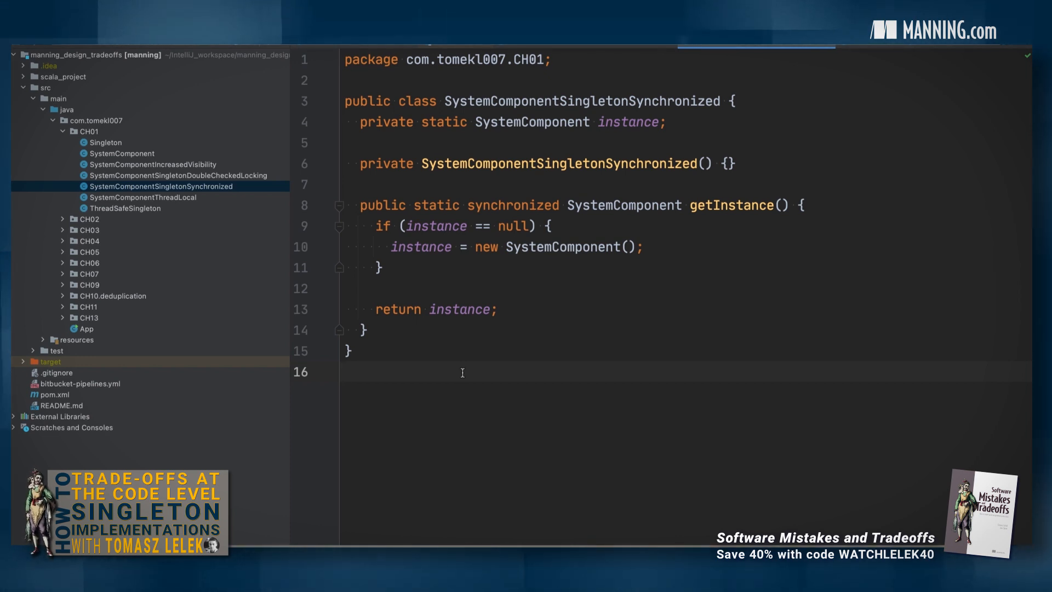
Open SystemComponentSingletonDoubleCheckedLocking from the Project tree
{"action": "left_click", "coordinate": [179, 175]}
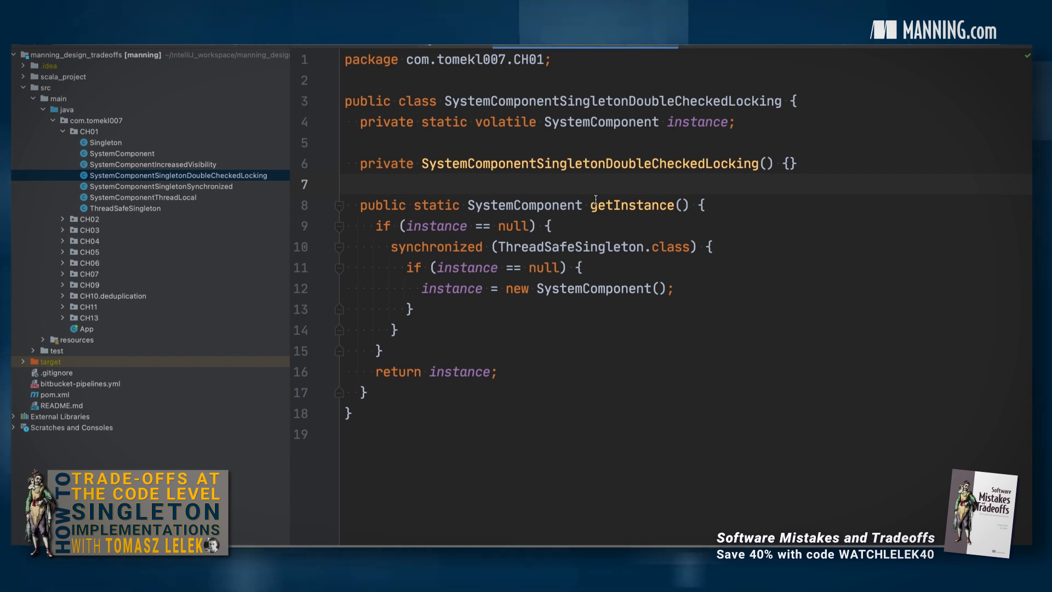
Select the outer null check in getInstance, then open SystemComponentThreadLocal
{"action": "left_click_drag", "start_coordinate": [400, 225], "coordinate": [399, 329]}
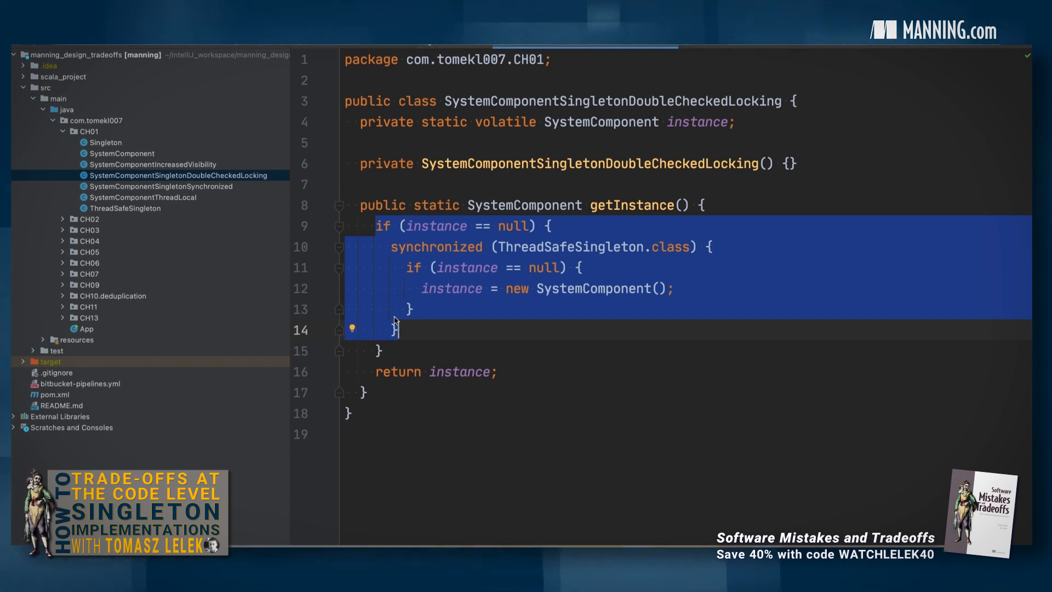
{"action": "left_click", "coordinate": [141, 197]}
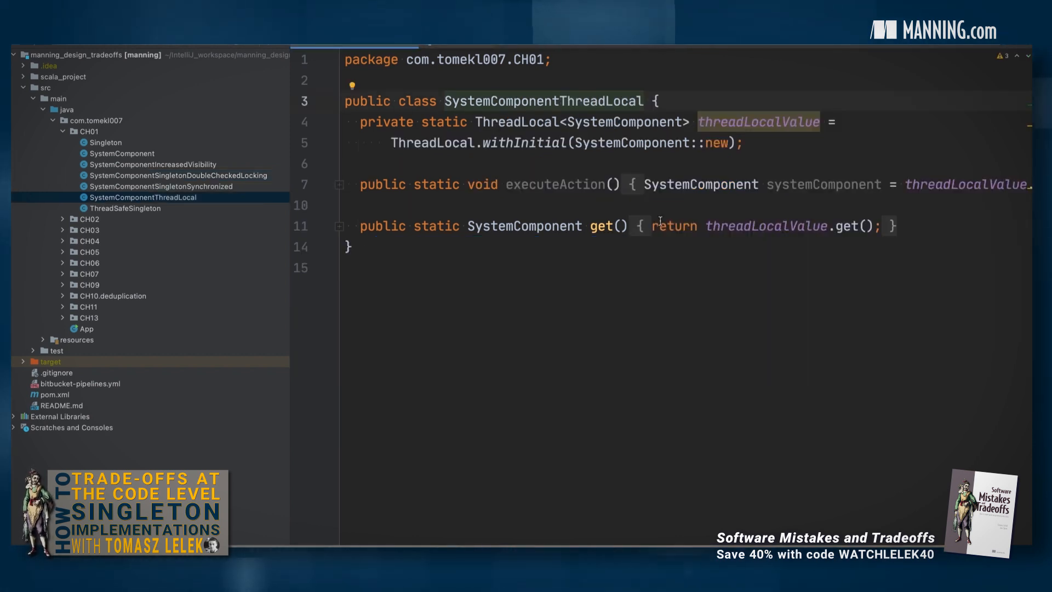